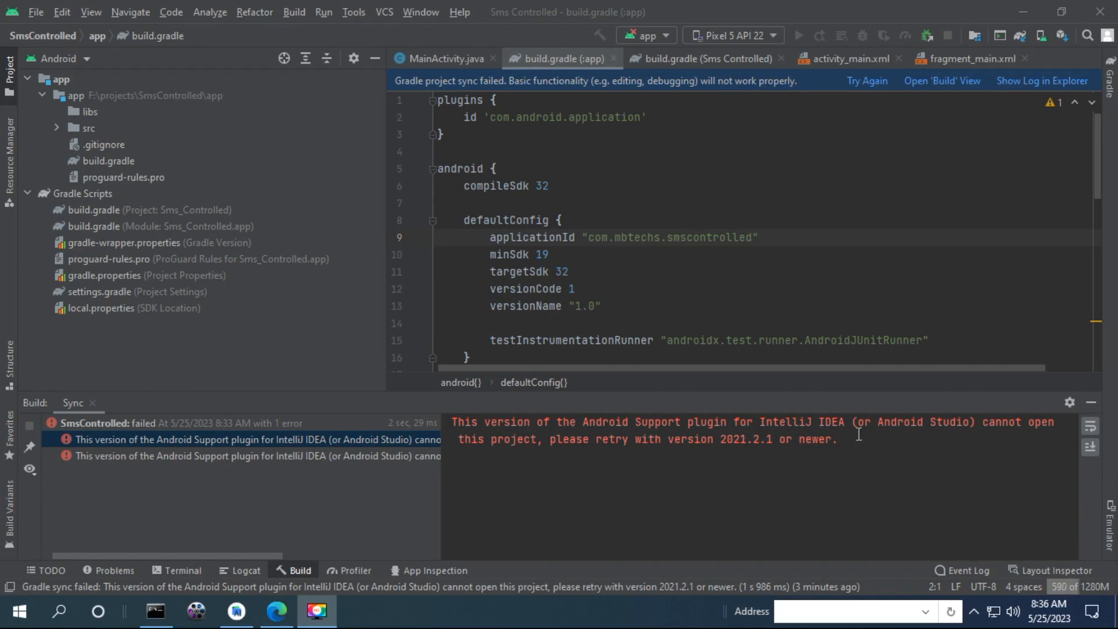
{"action": "mouse_move", "coordinate": [892, 435]}
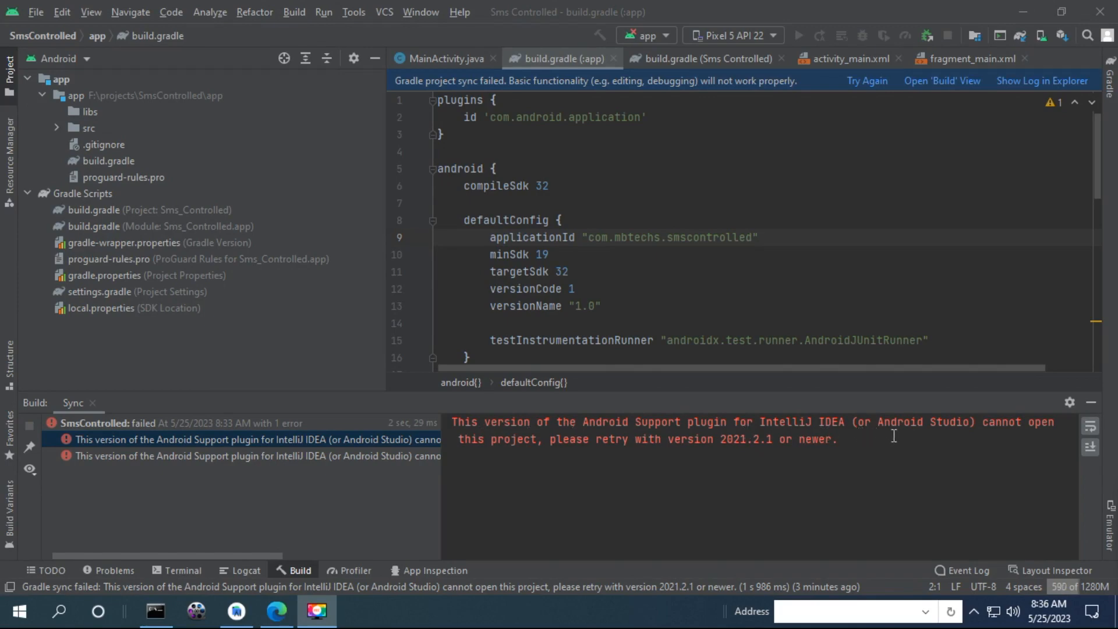
{"action": "mouse_move", "coordinate": [538, 510]}
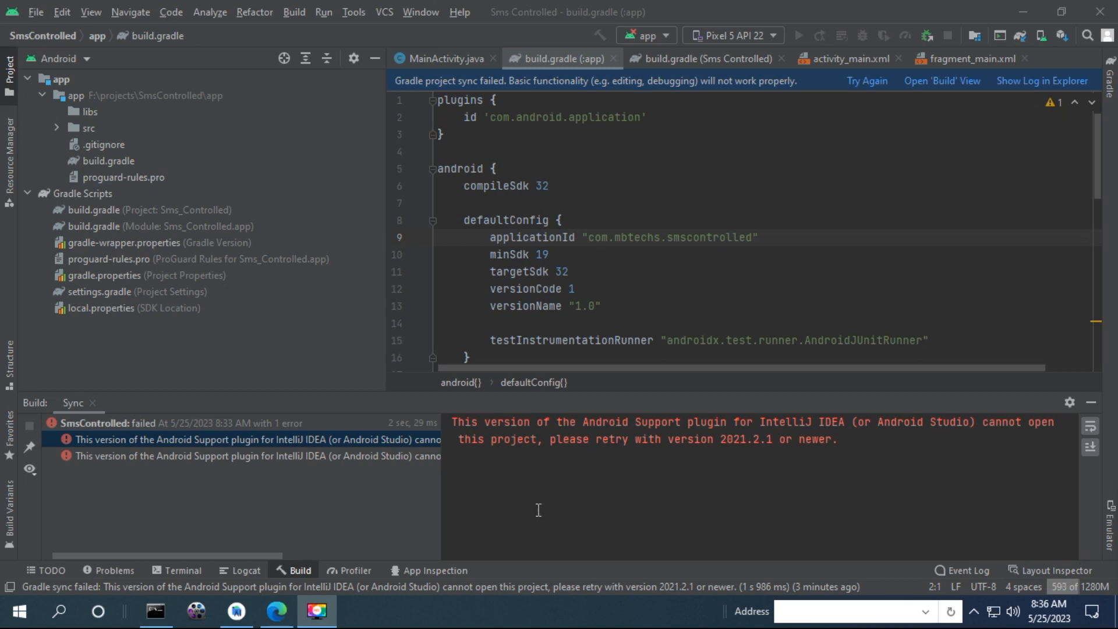
{"action": "mouse_move", "coordinate": [685, 459]}
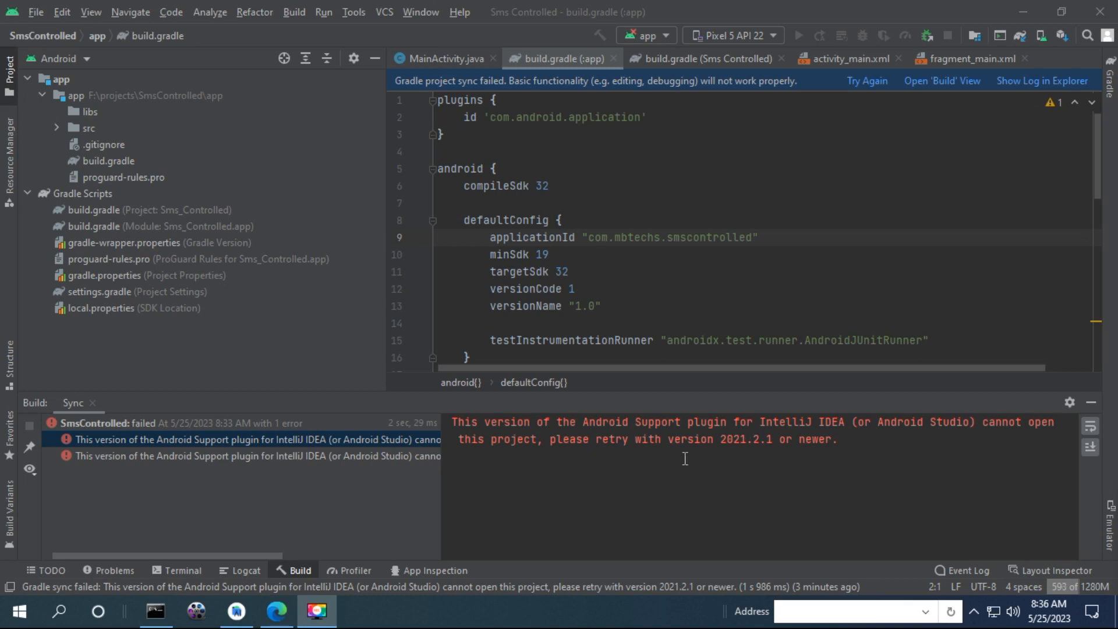
{"action": "mouse_move", "coordinate": [806, 448]}
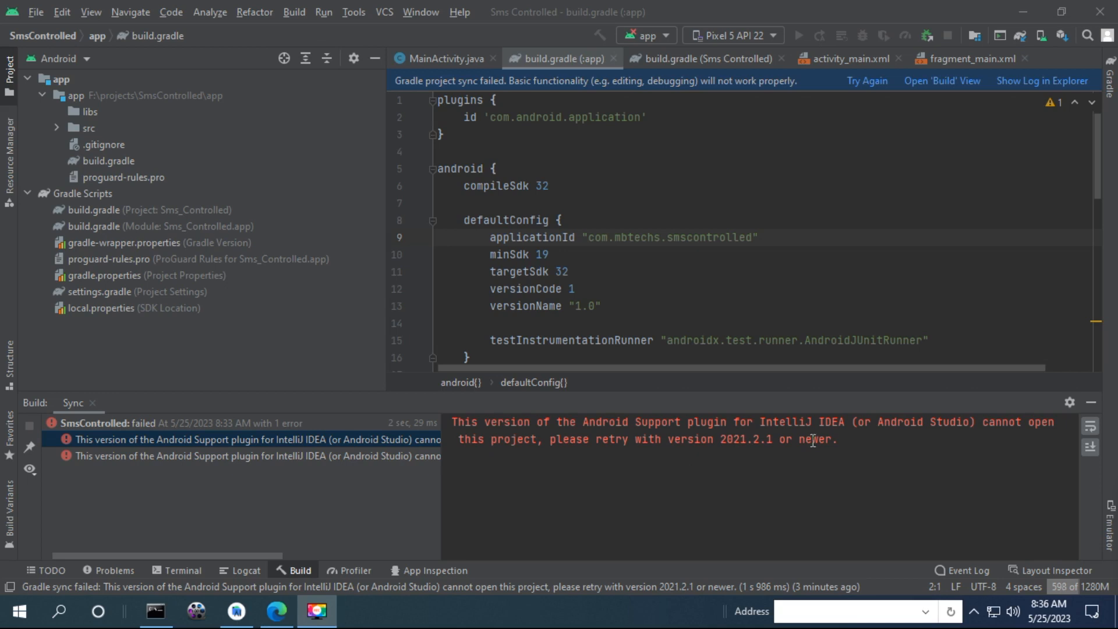
{"action": "mouse_move", "coordinate": [769, 438]}
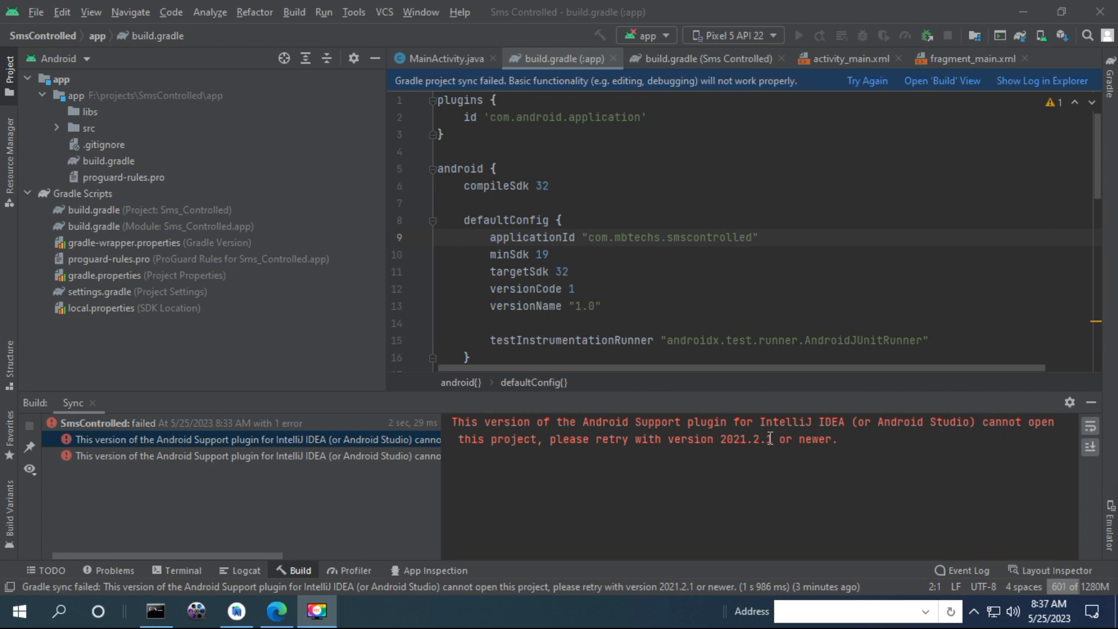
{"action": "mouse_move", "coordinate": [409, 189]}
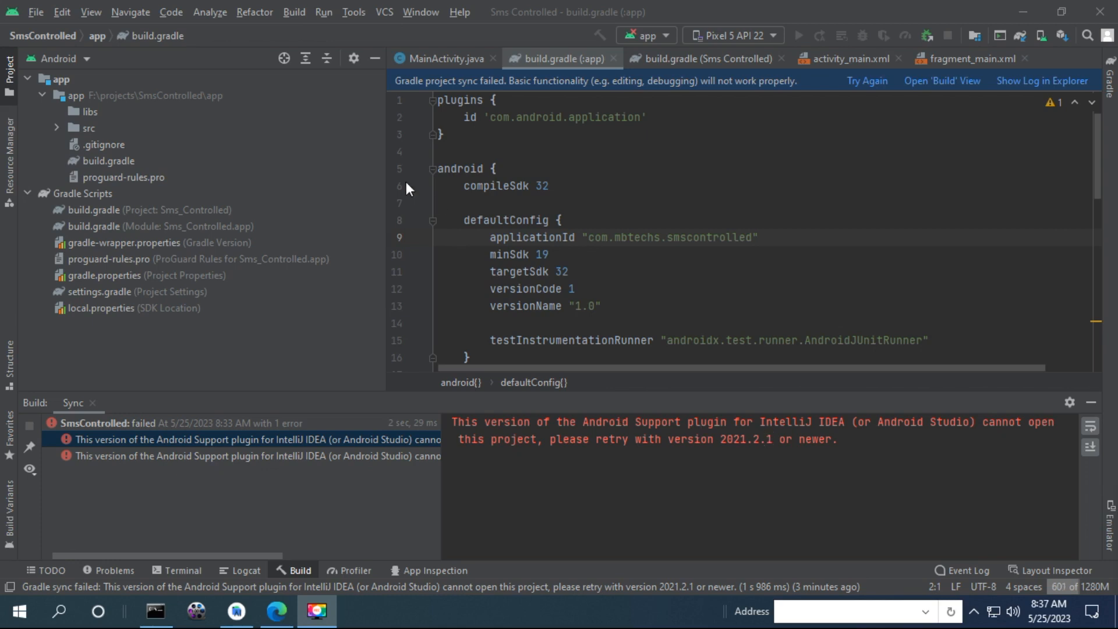
{"action": "mouse_move", "coordinate": [38, 17]}
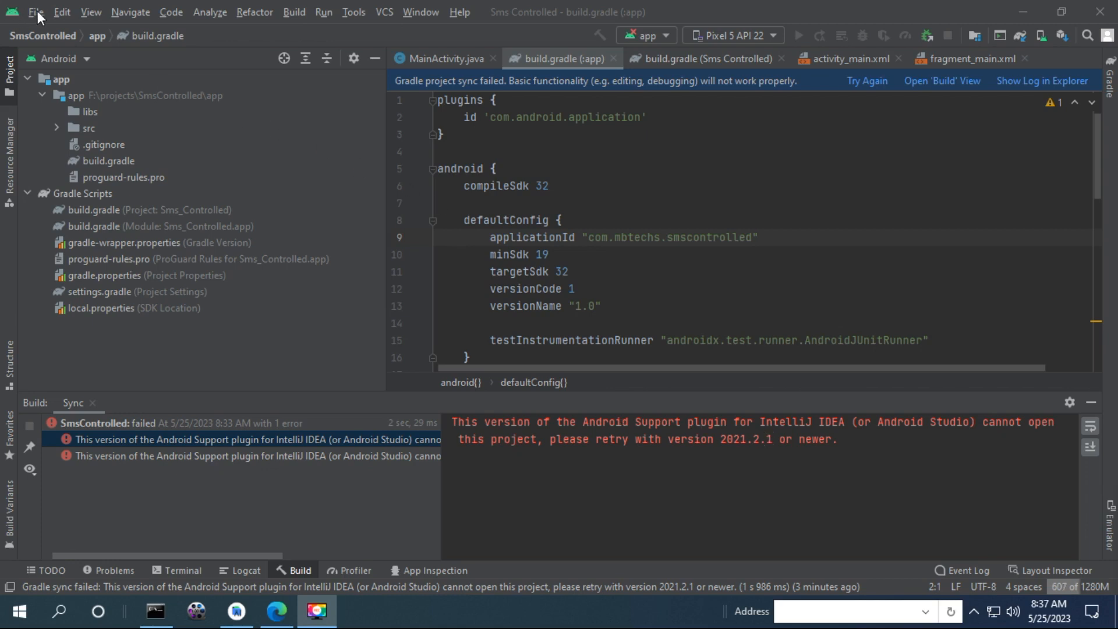
{"action": "mouse_move", "coordinate": [216, 104]}
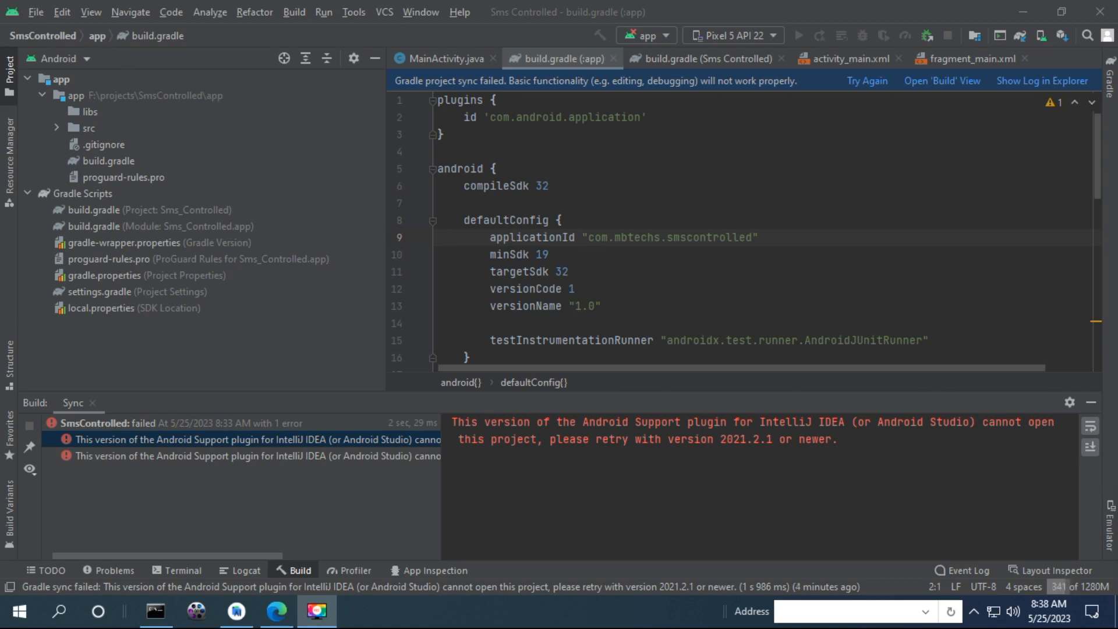
{"action": "mouse_move", "coordinate": [625, 161]}
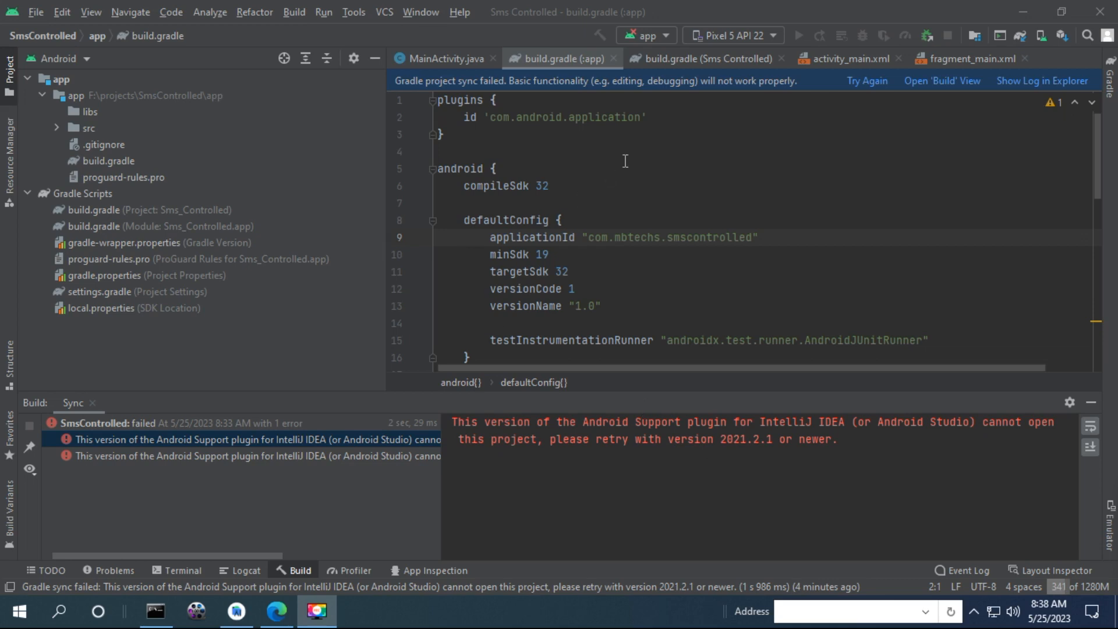
Switch to the build.gradle (Sms Controlled) tab showing Gradle plugin classpath 7.2.2
{"action": "left_click", "coordinate": [702, 58]}
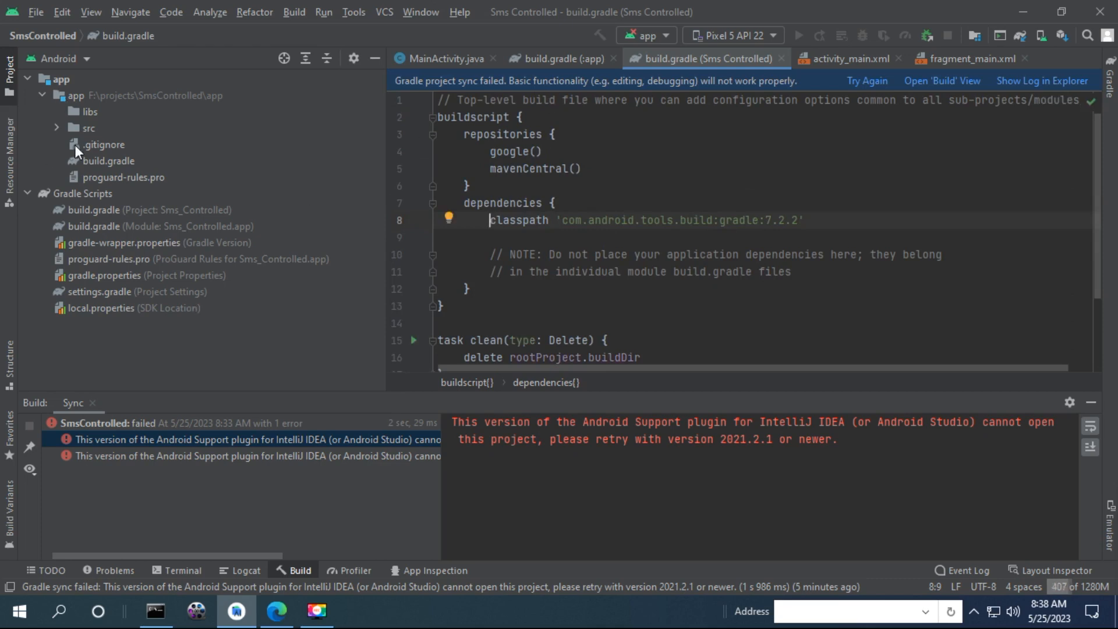
{"action": "mouse_move", "coordinate": [38, 11]}
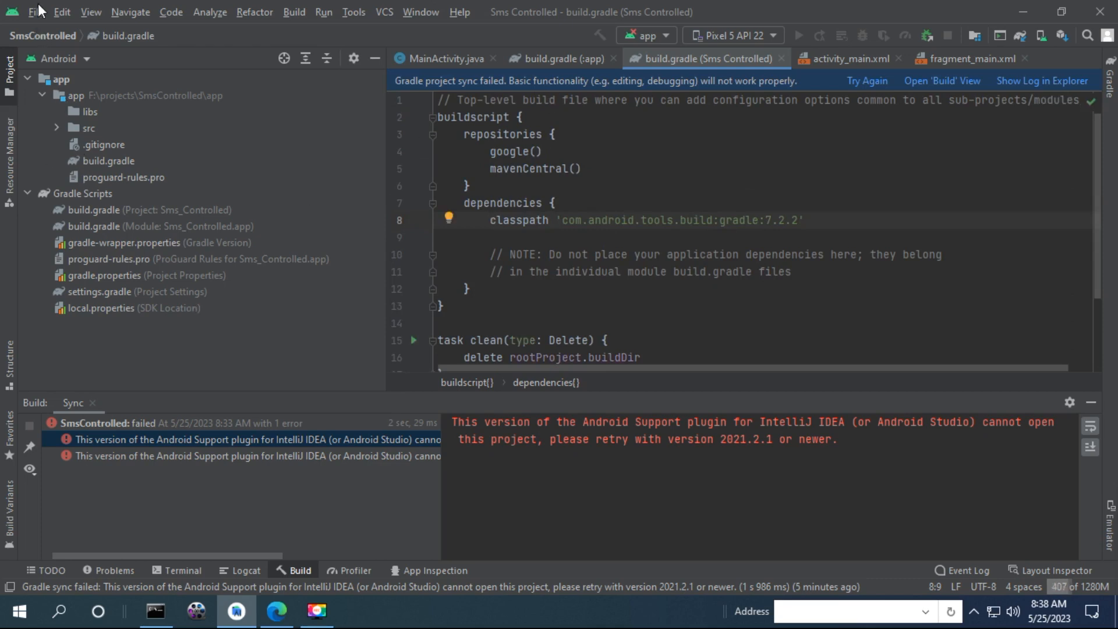
In the Gradle build tool settings, set Use Gradle from to the 'gradle-wrapper.properties' file
{"action": "left_click", "coordinate": [35, 12]}
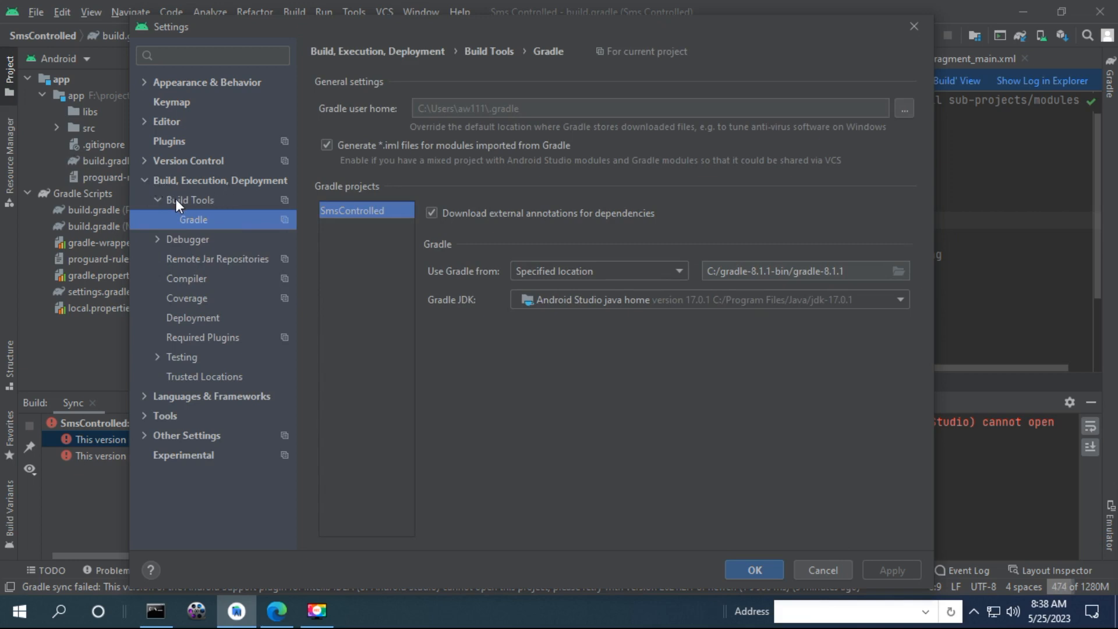
{"action": "mouse_move", "coordinate": [149, 207]}
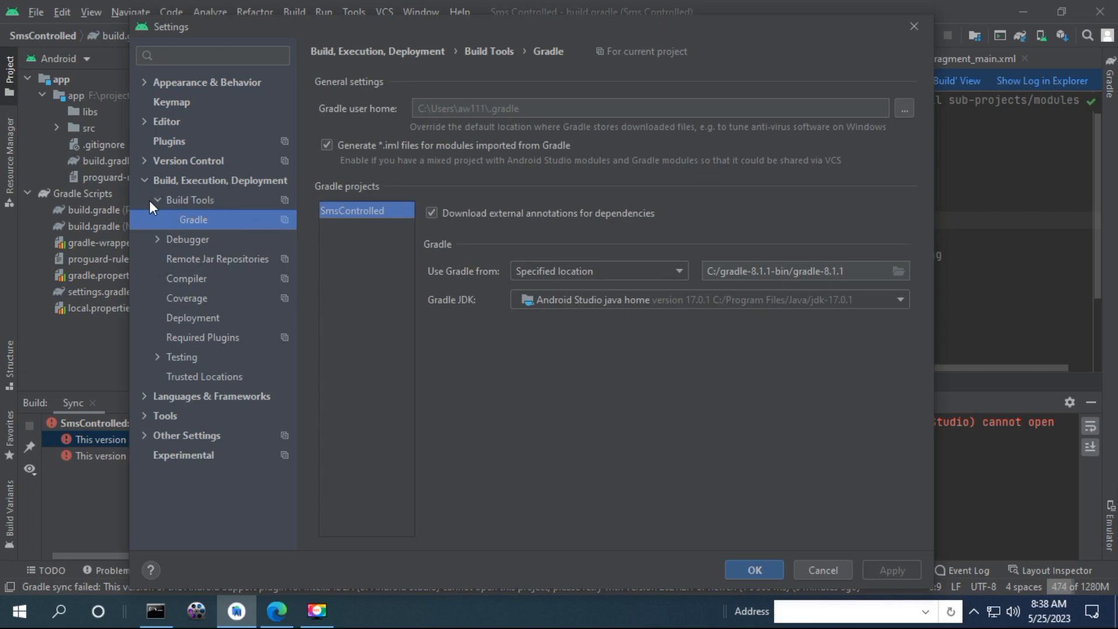
{"action": "mouse_move", "coordinate": [198, 227]}
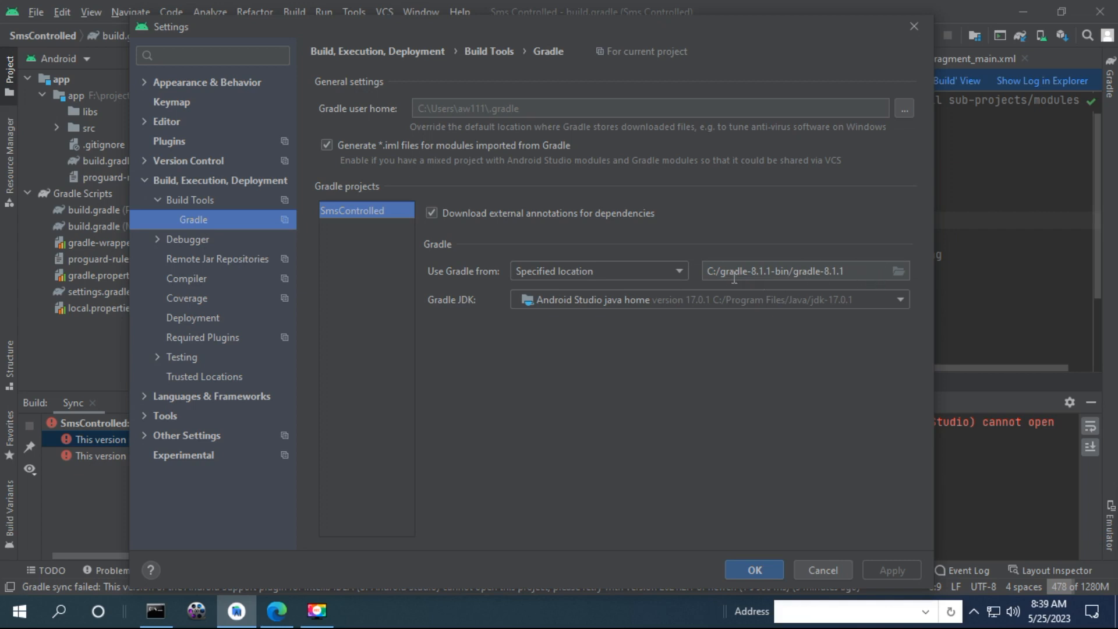
{"action": "mouse_move", "coordinate": [728, 278]}
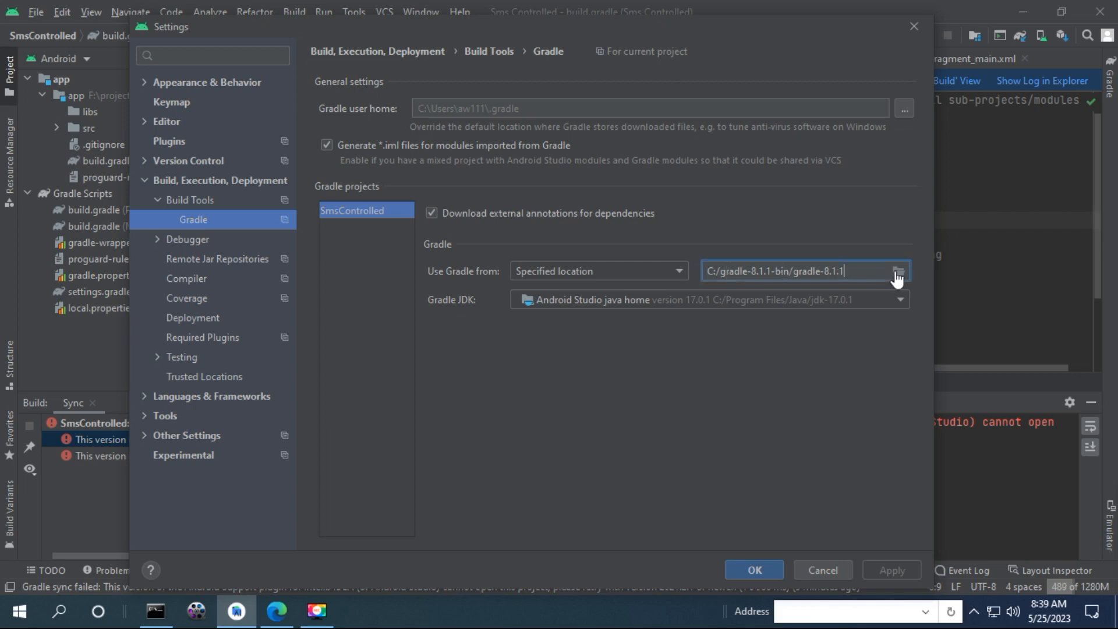
{"action": "left_click", "coordinate": [898, 271]}
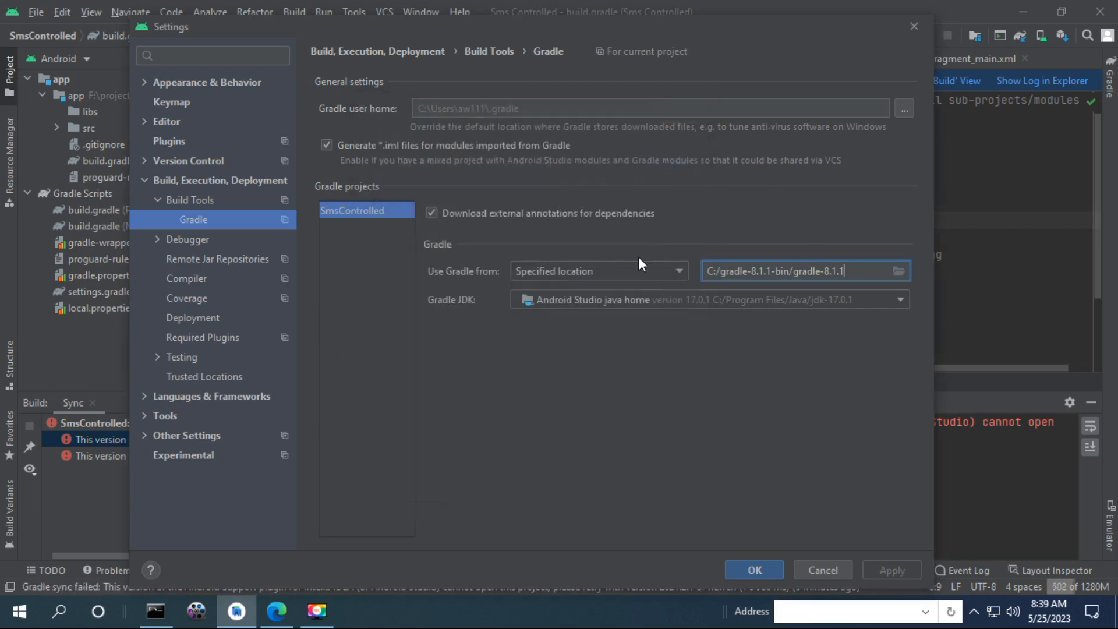
{"action": "left_click", "coordinate": [676, 271]}
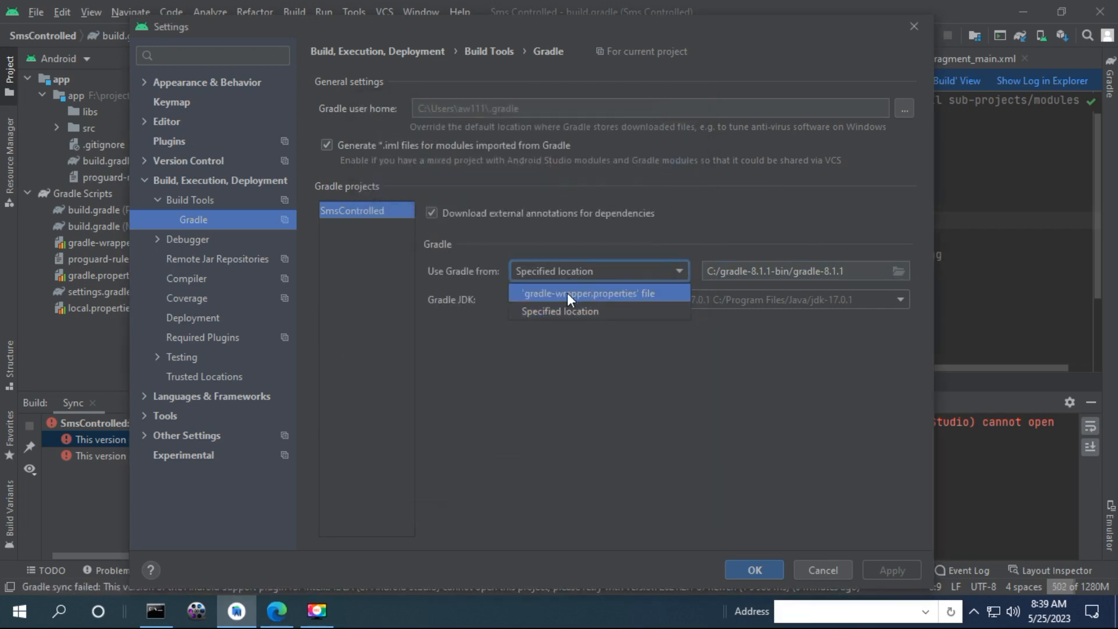
{"action": "left_click", "coordinate": [585, 293]}
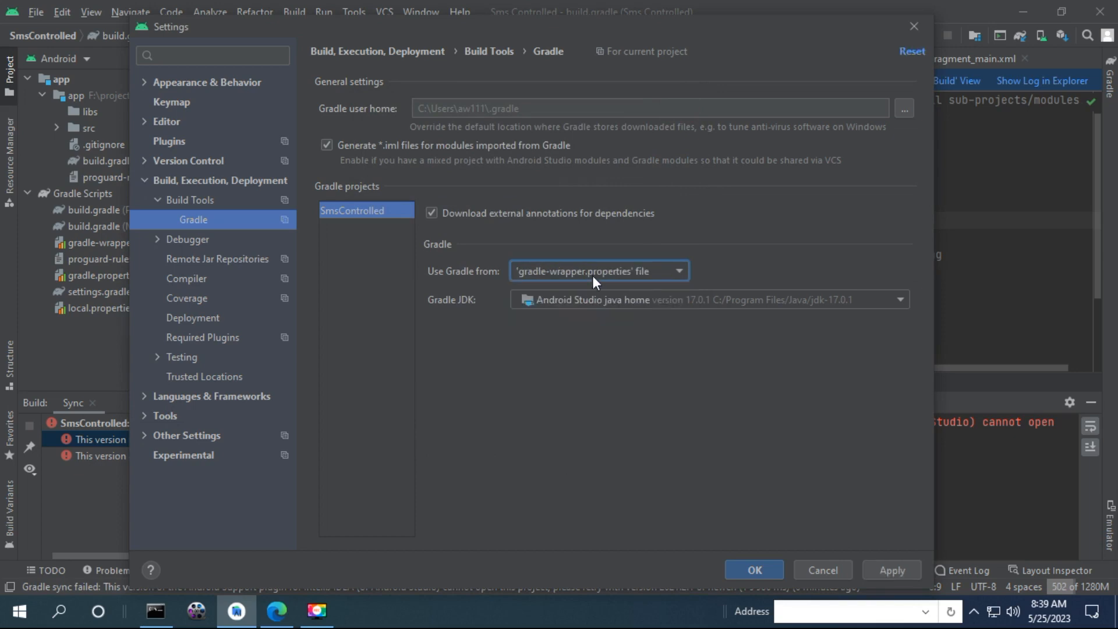
{"action": "mouse_move", "coordinate": [739, 290]}
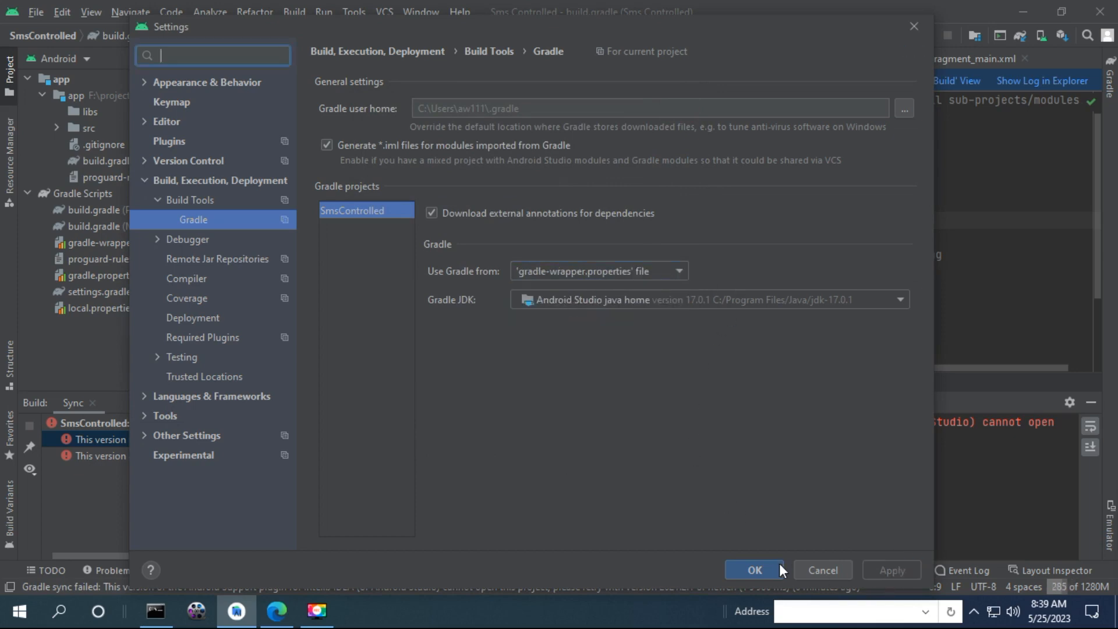
Apply the Gradle settings with OK and retry the failed sync to download gradle-7.4
{"action": "left_click", "coordinate": [754, 569]}
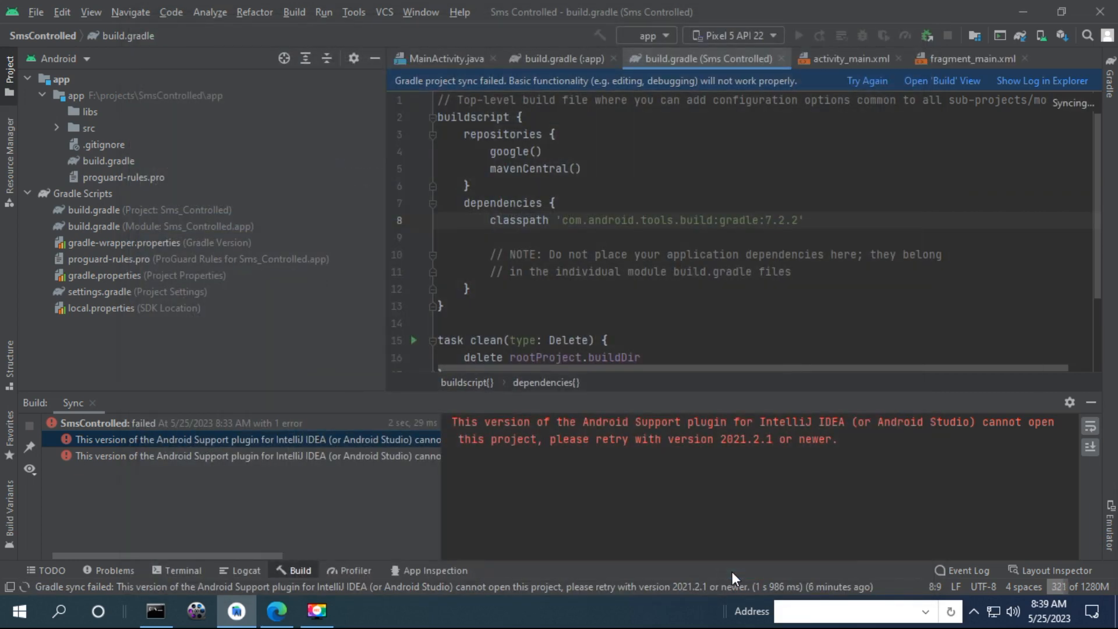
{"action": "mouse_move", "coordinate": [867, 81]}
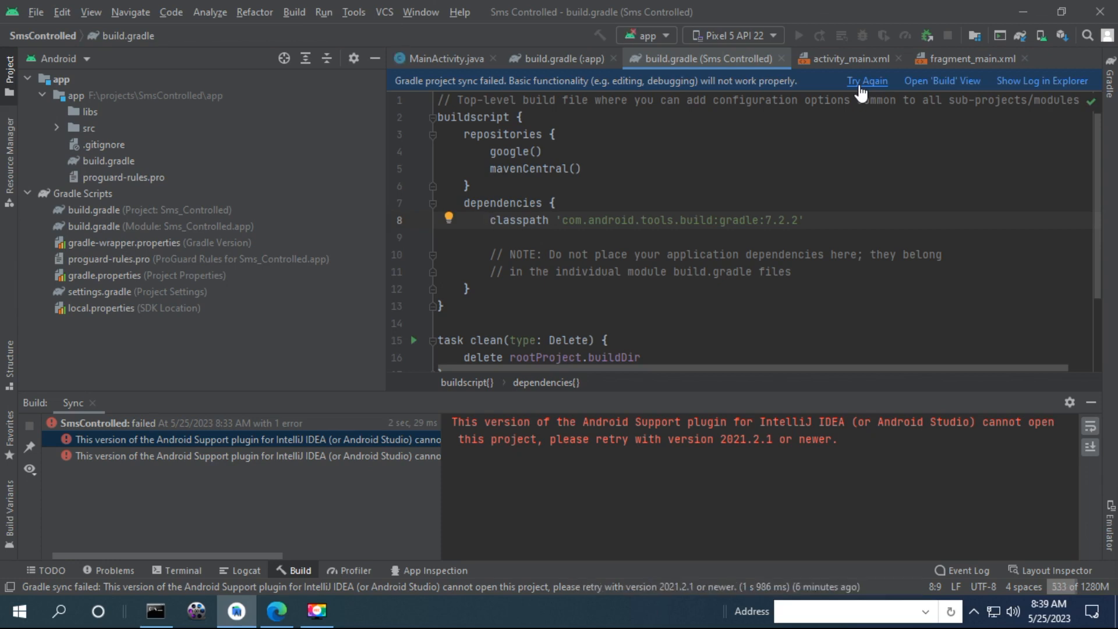
{"action": "mouse_move", "coordinate": [827, 200]}
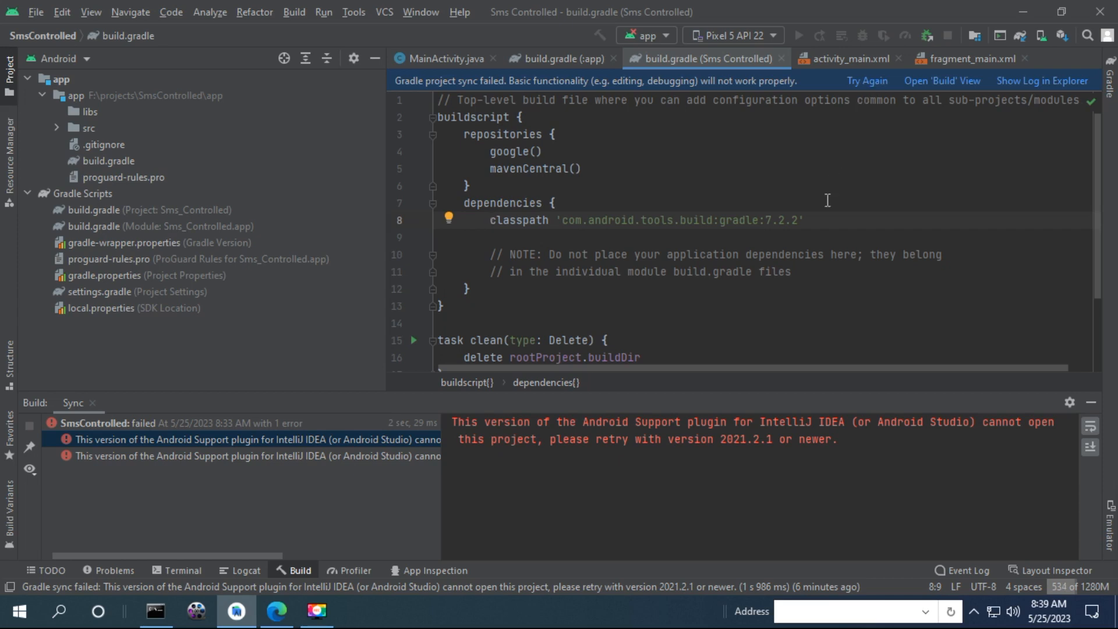
{"action": "mouse_move", "coordinate": [868, 81]}
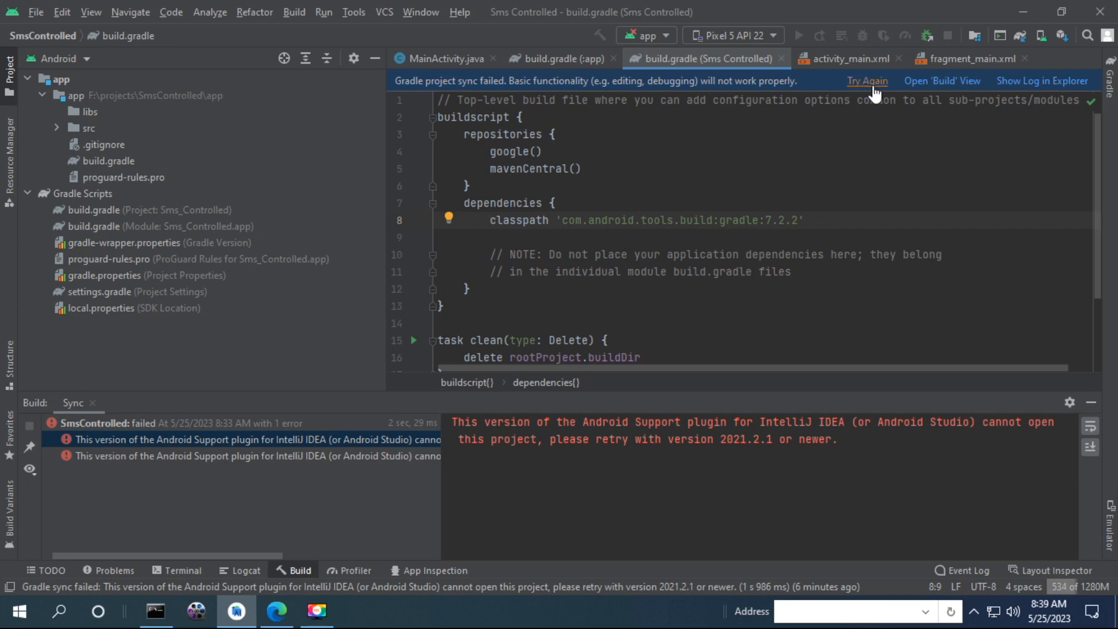
{"action": "left_click", "coordinate": [867, 80]}
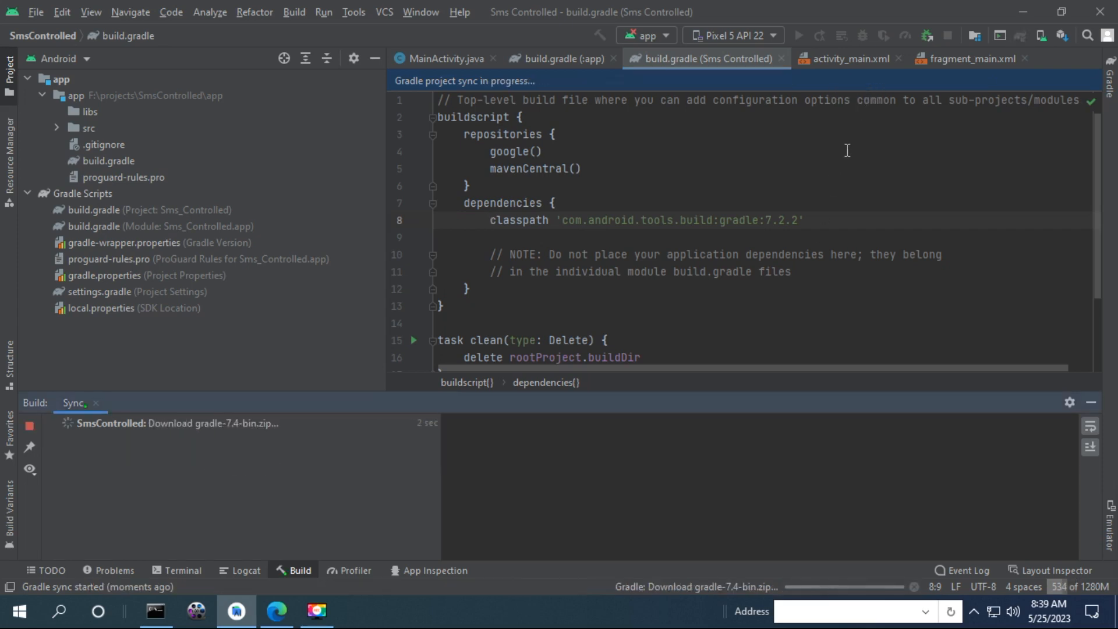